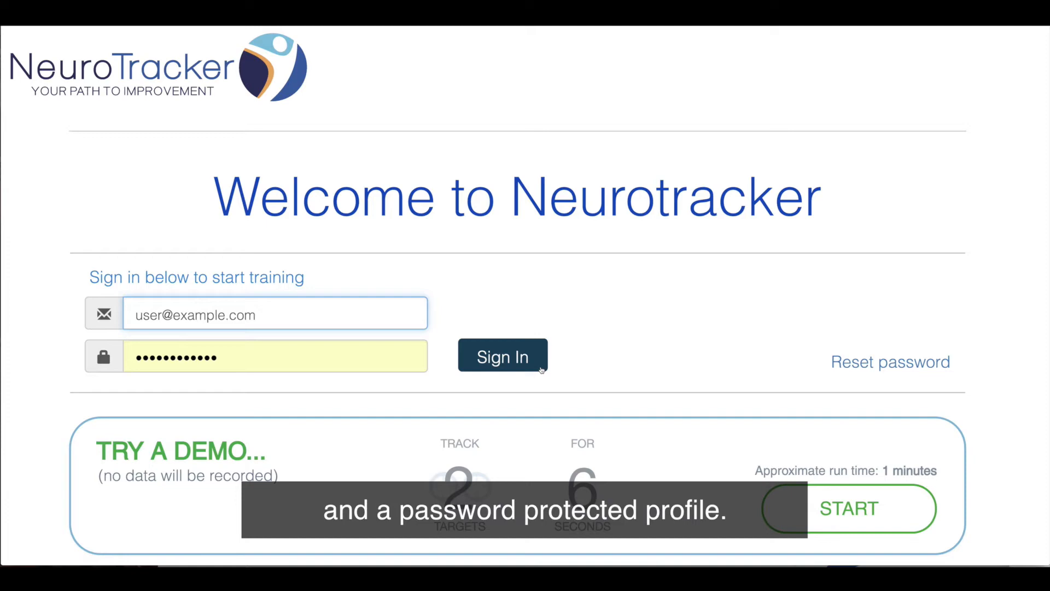
Sign in and scroll the dashboard past Key Performance Indicators and History to Your Achievements
click(503, 355)
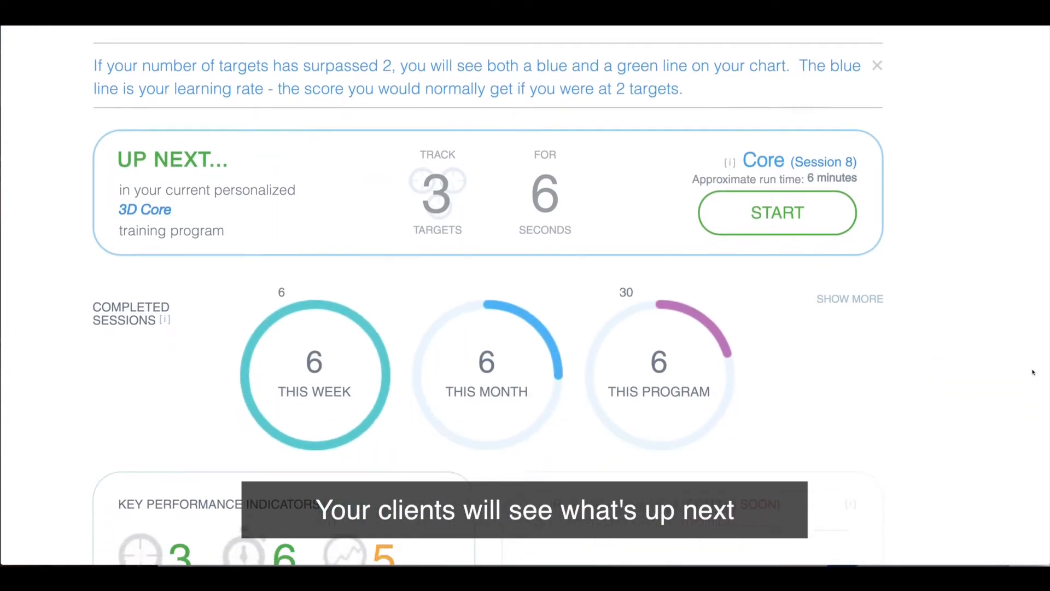
scroll(down, 3)
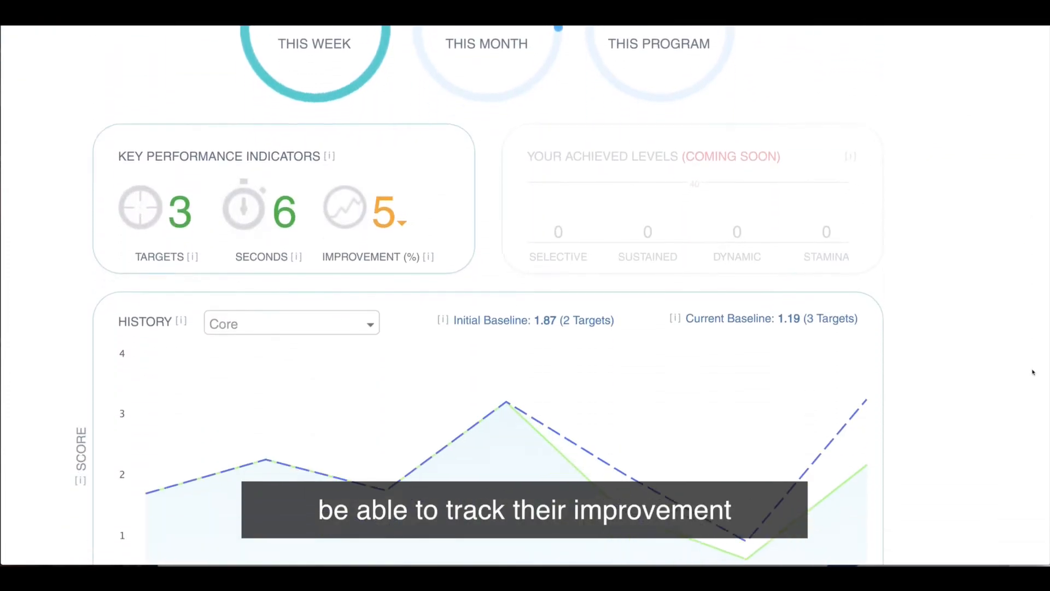
scroll(down, 3)
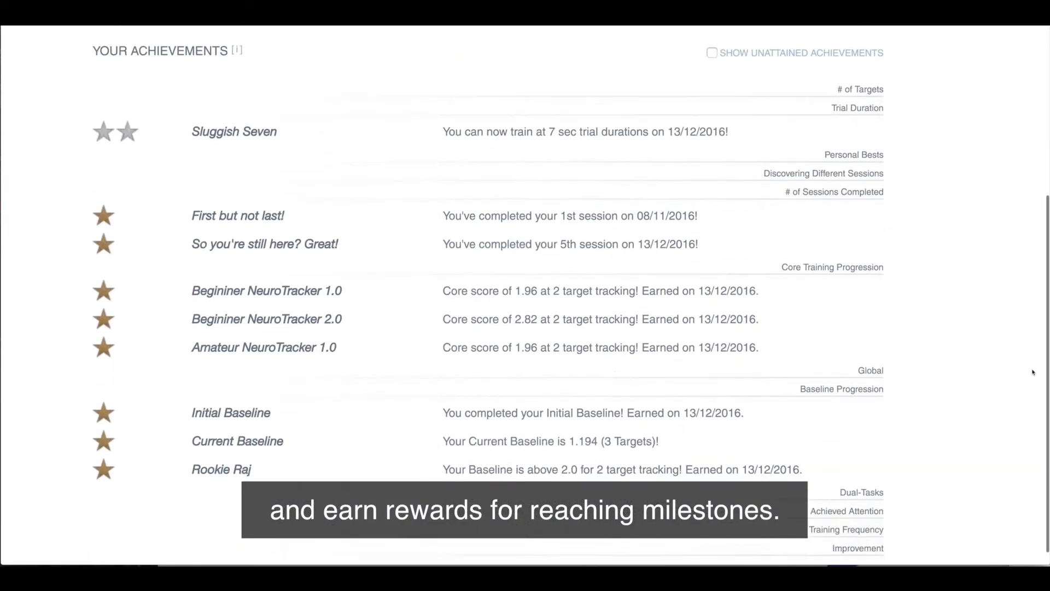